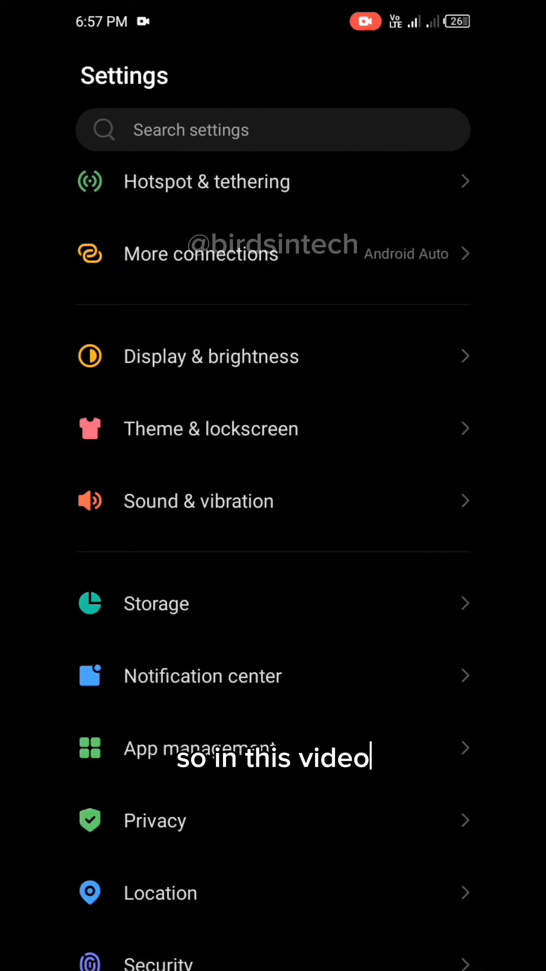
Open My phone and scroll down to Build number to unlock developer mode
{"action": "scroll", "scroll_direction": "down", "scroll_amount": 3}
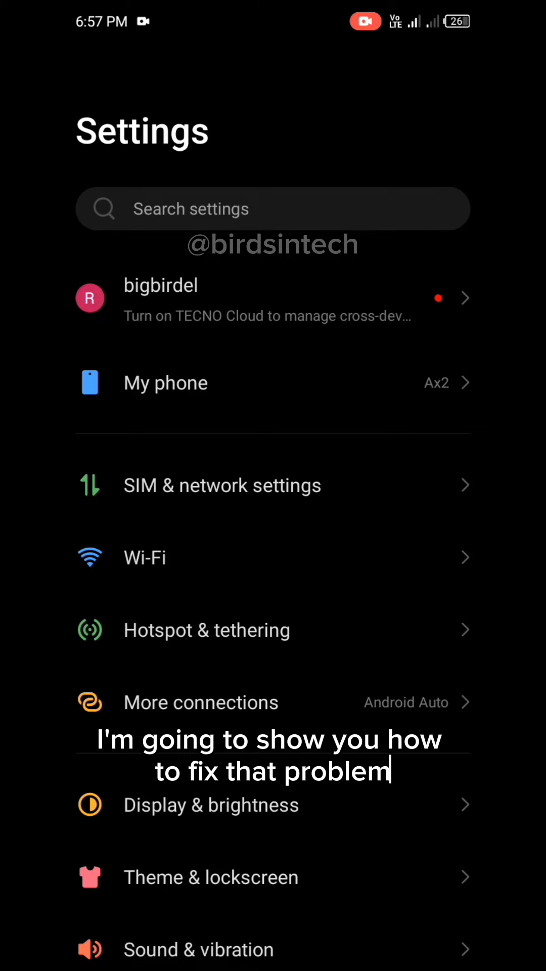
{"action": "left_click", "coordinate": [165, 382]}
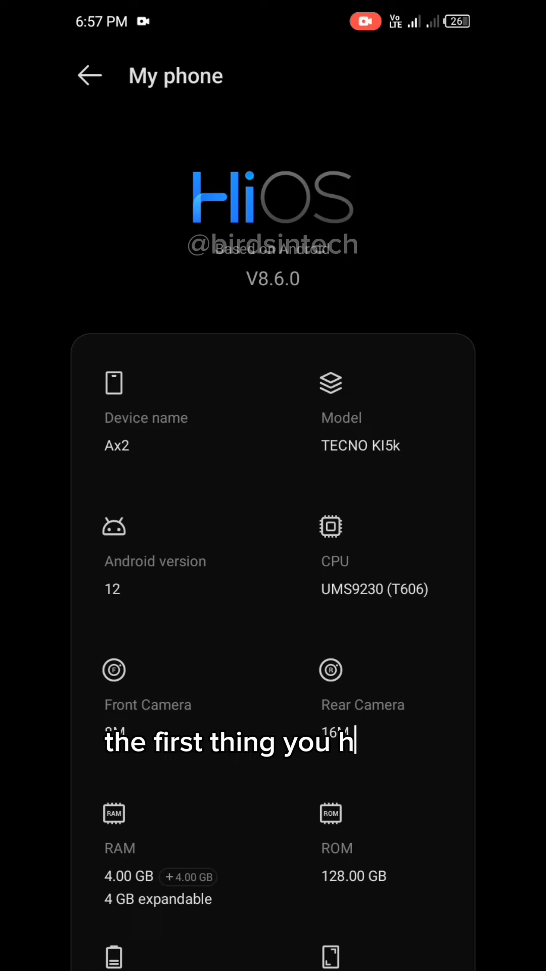
{"action": "scroll", "scroll_direction": "down", "scroll_amount": 3}
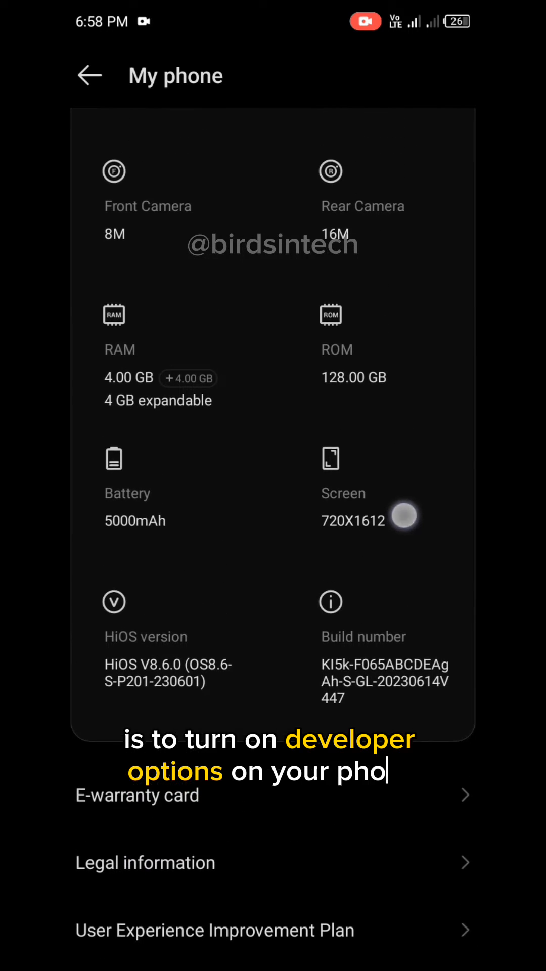
{"action": "scroll", "scroll_direction": "down", "scroll_amount": 3}
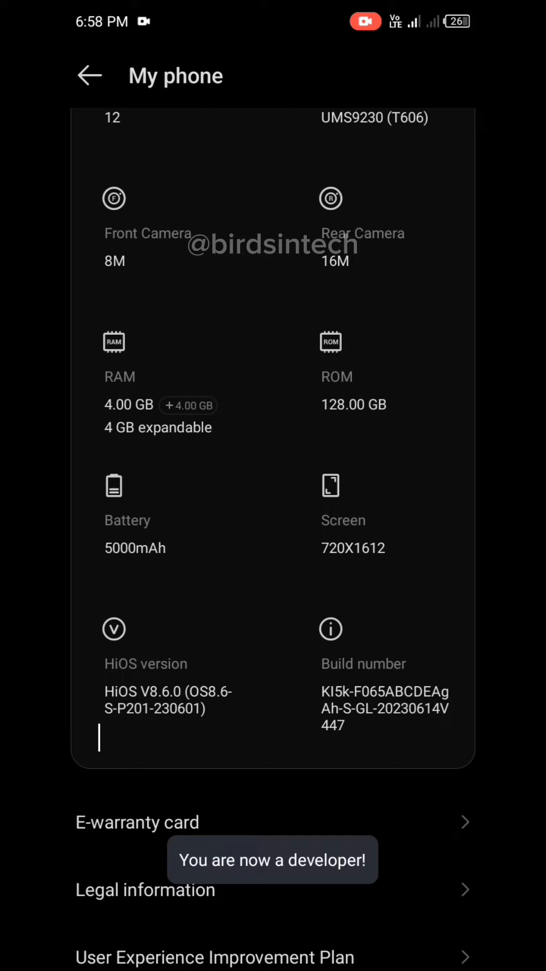
Return to main Settings and search 'd' to find Developer options
{"action": "left_click", "coordinate": [89, 75]}
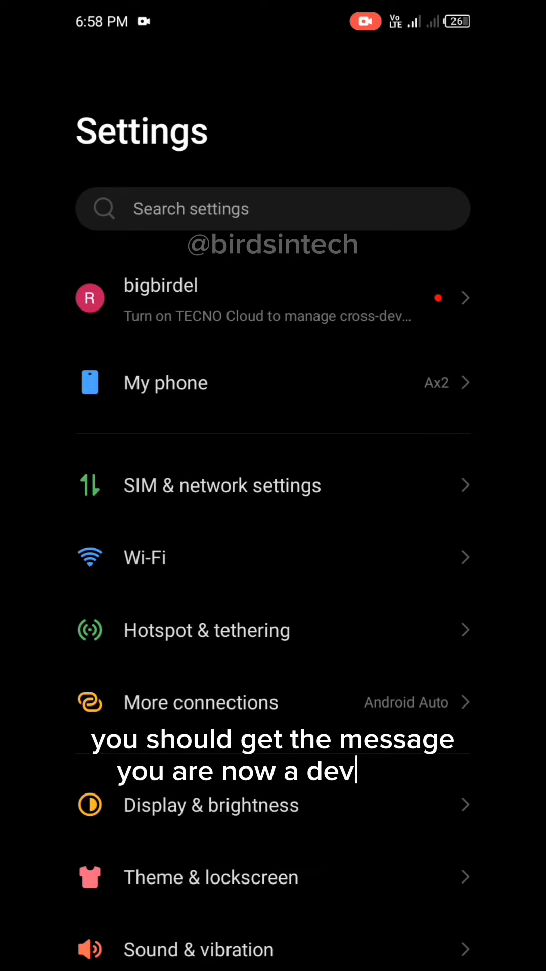
{"action": "left_click", "coordinate": [272, 209]}
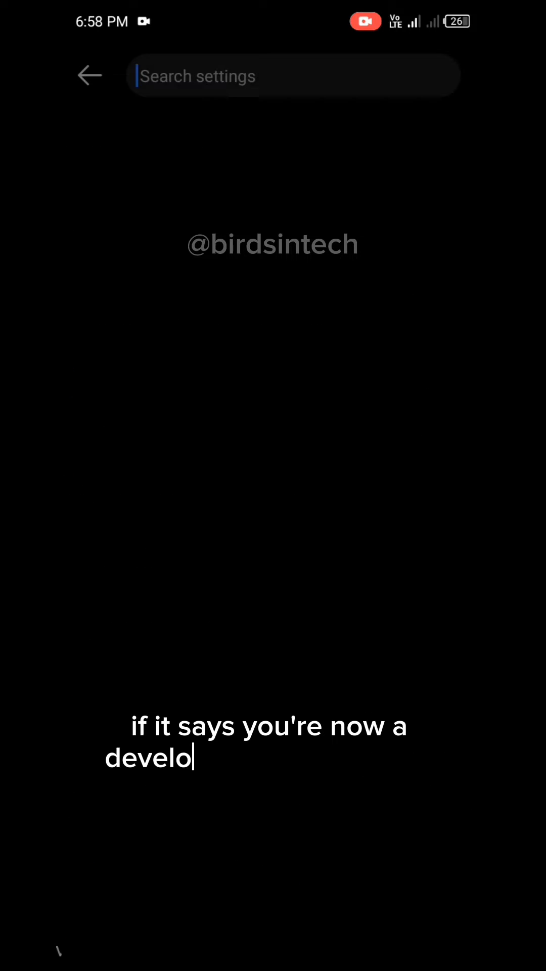
{"action": "type", "text": "d"}
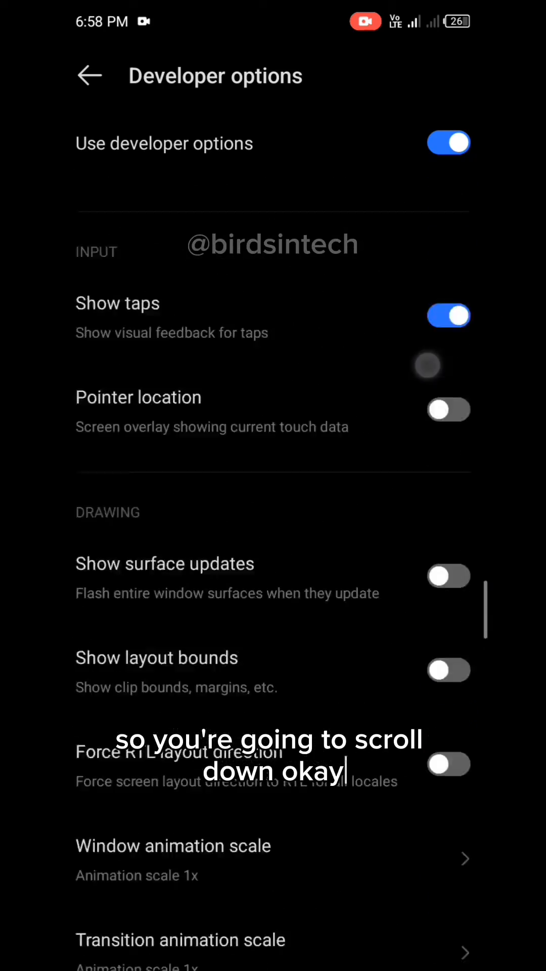
Scroll Developer options and switch on 'Force activities to be resizable'
{"action": "scroll", "scroll_direction": "down", "scroll_amount": 3}
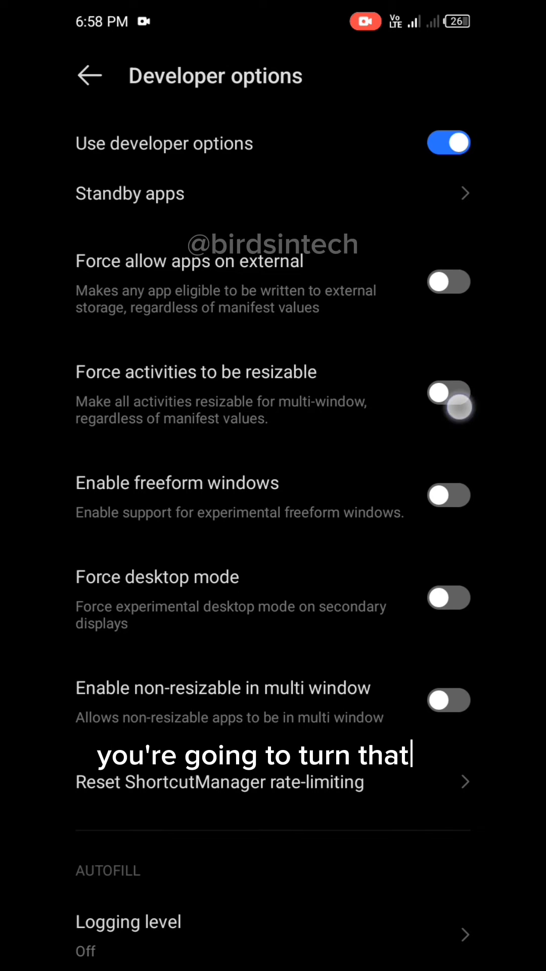
{"action": "left_click", "coordinate": [448, 399]}
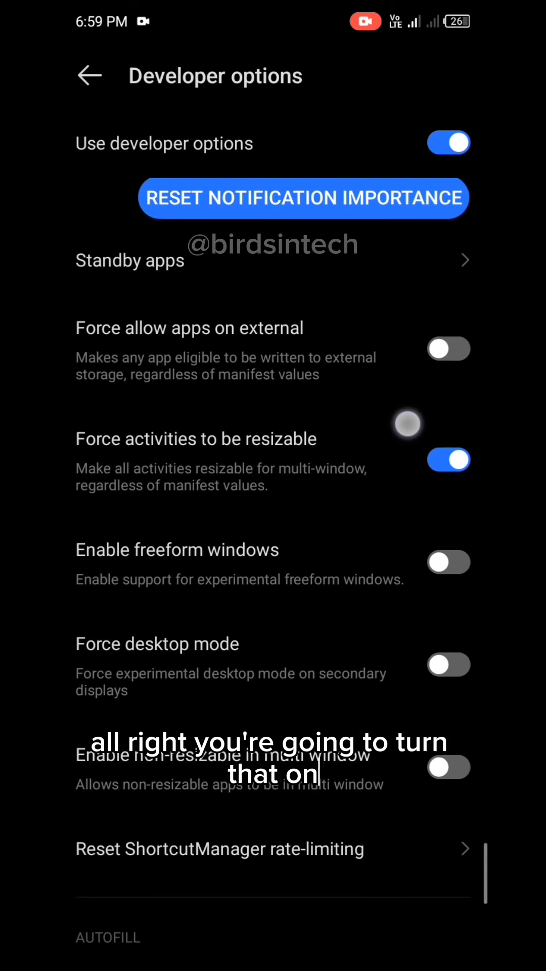